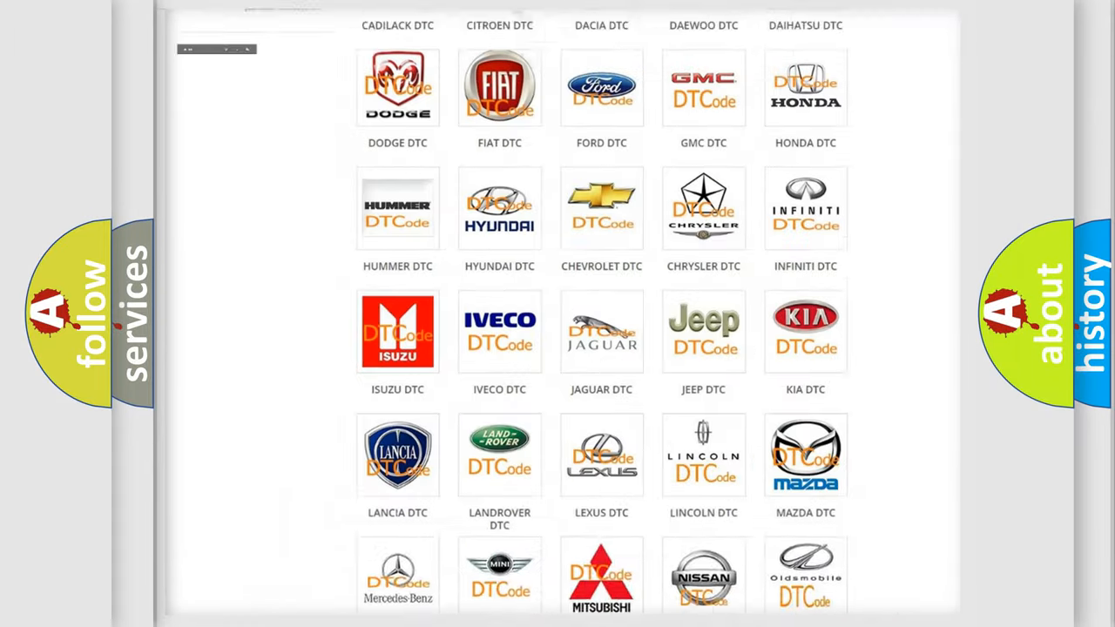
Open the Jeep DTC code list from the brand catalogue and scroll through its code table
scroll("up", 3)
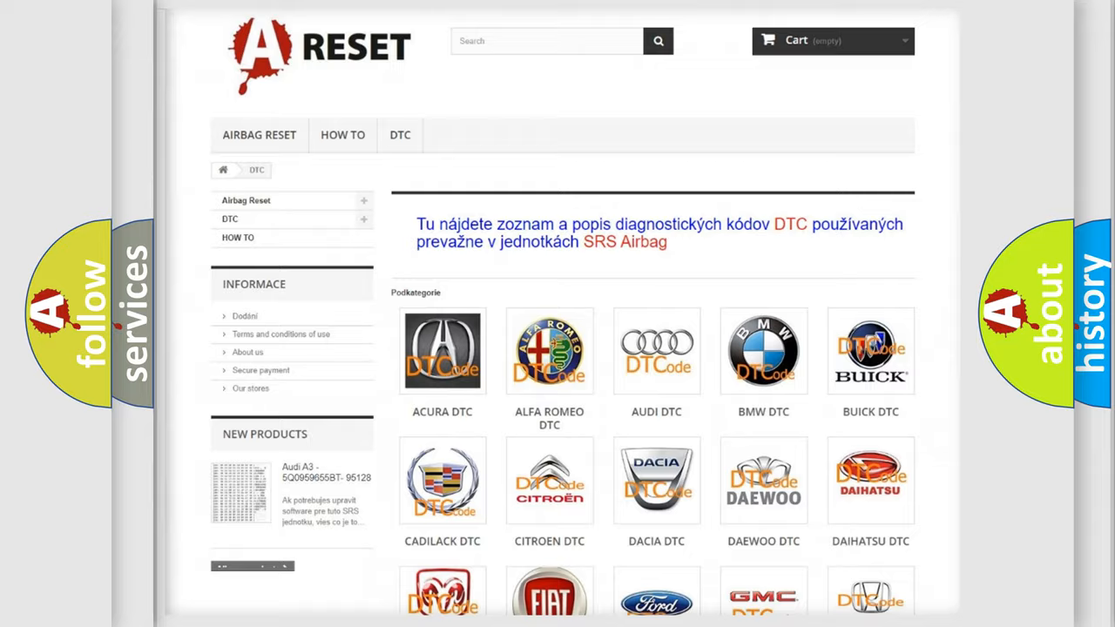
scroll("down", 3)
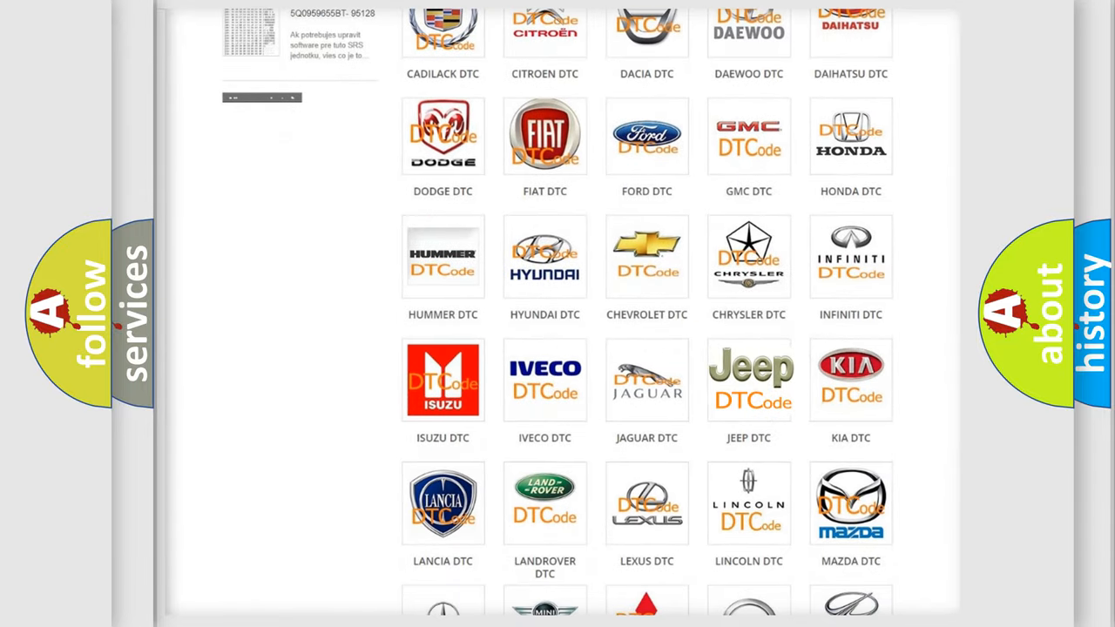
left_click(749, 379)
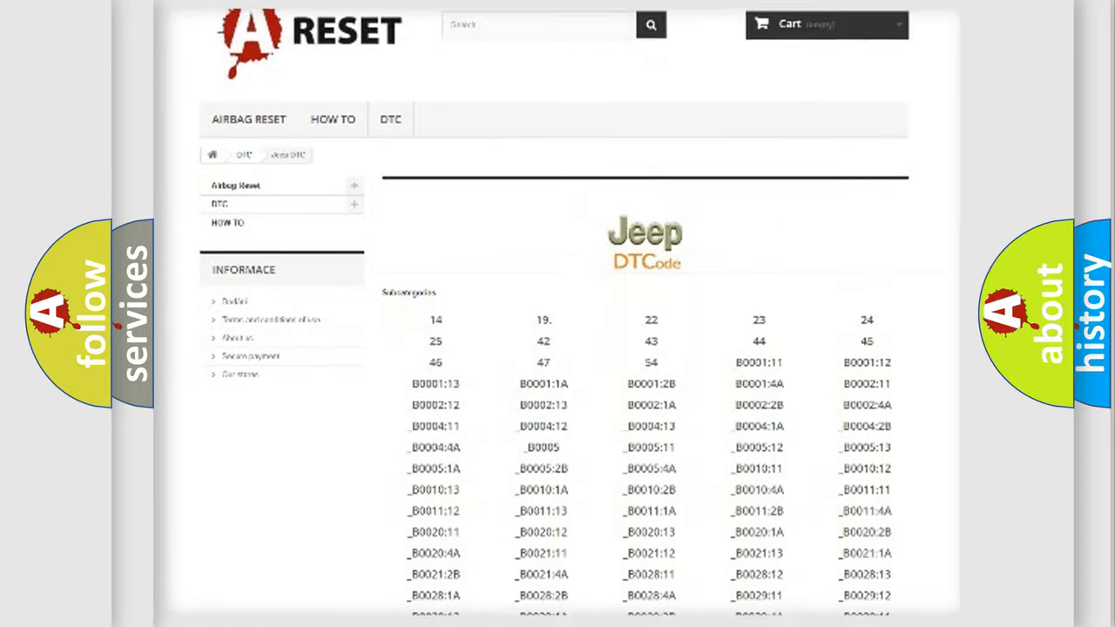
scroll("down", 3)
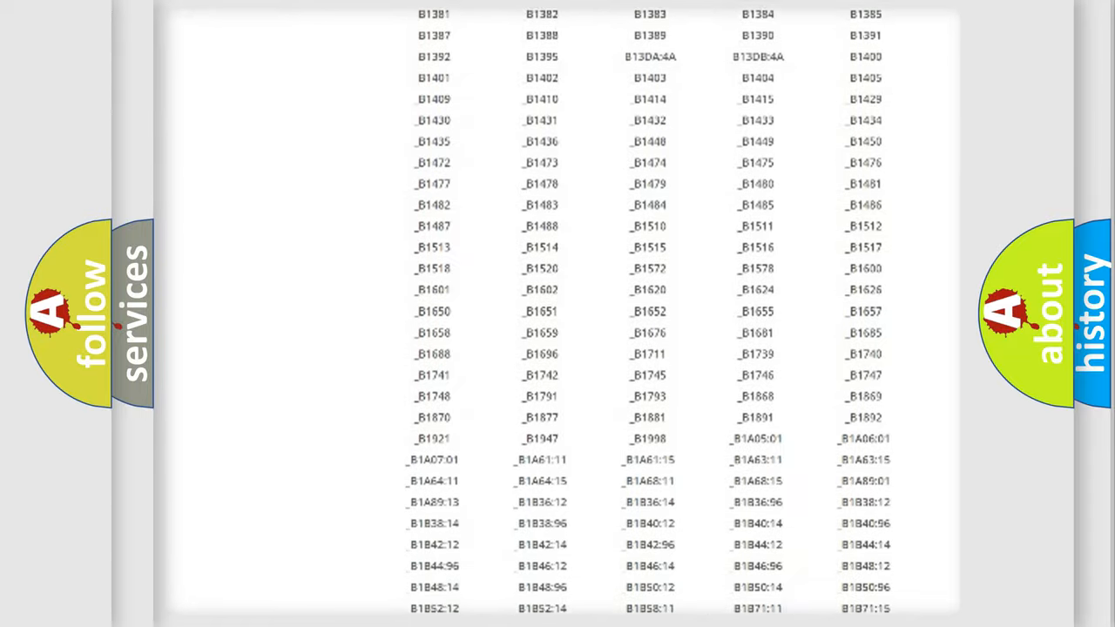
scroll("up", 3)
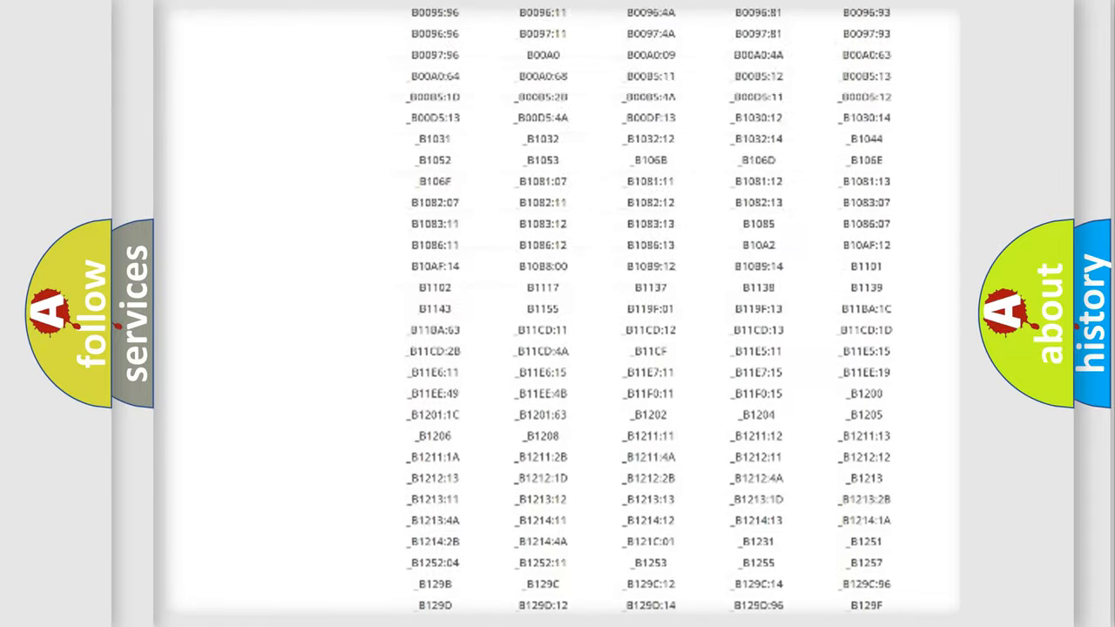
scroll("up", 3)
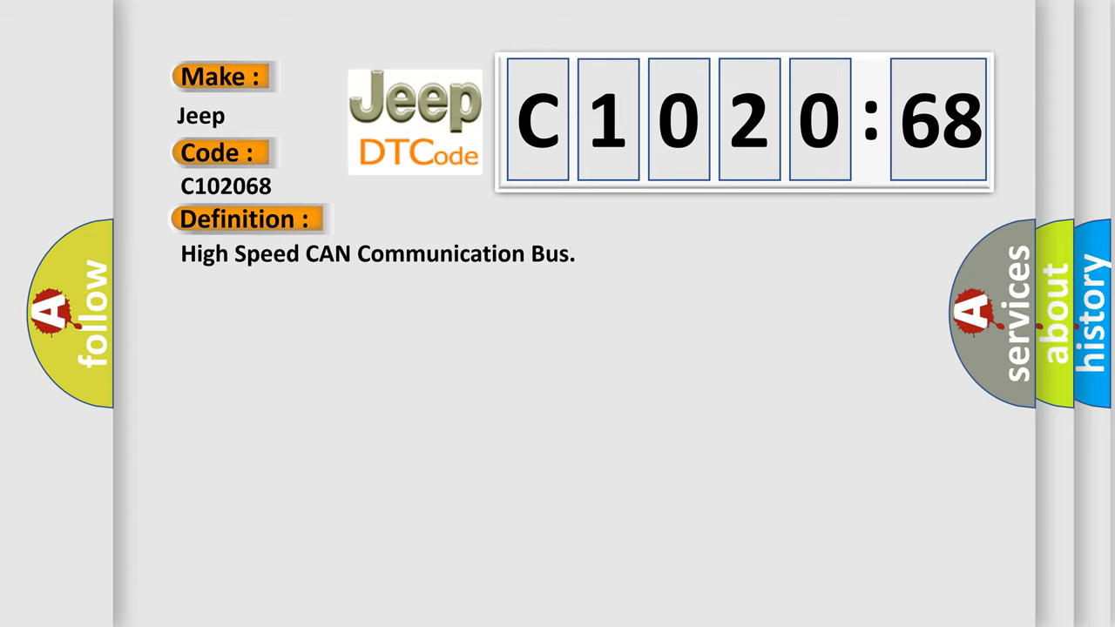
Reveal the Jeep C1020:68 description stating the monitor runs whenever the listed DTCs are absent
left_click(453, 220)
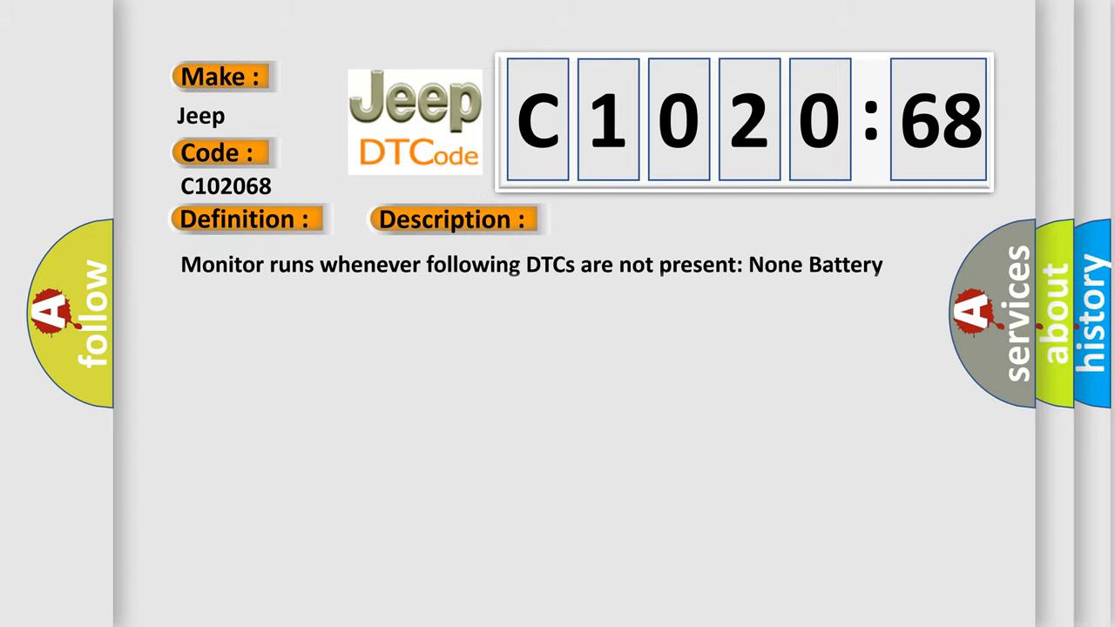